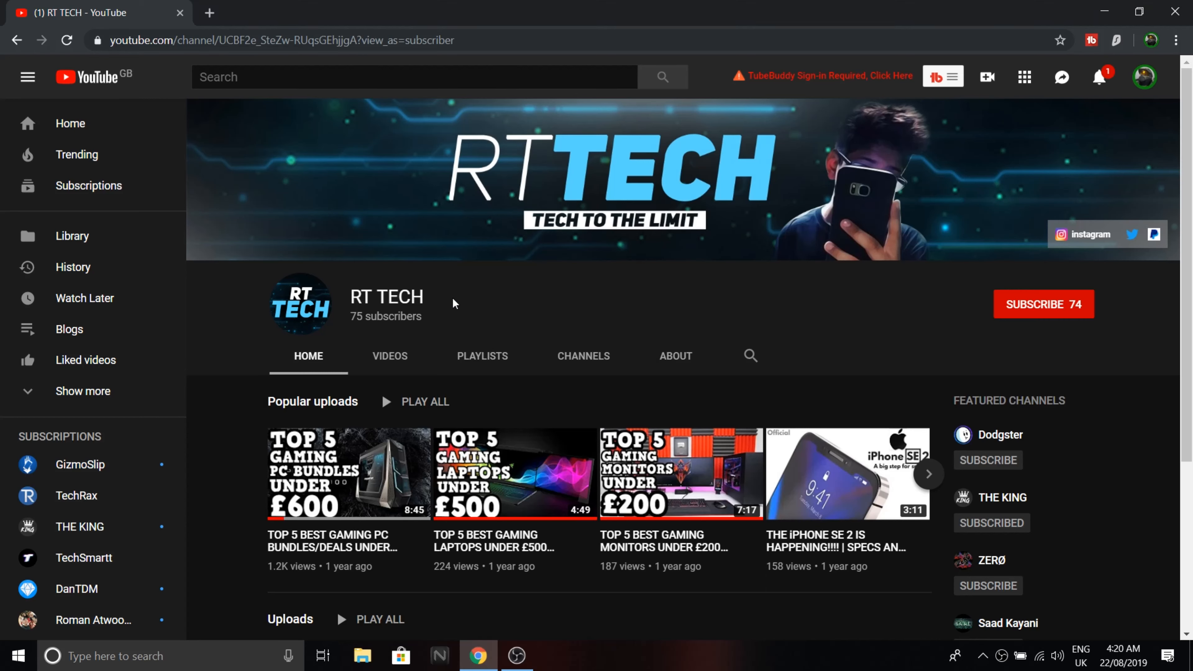
mouse_move(533, 325)
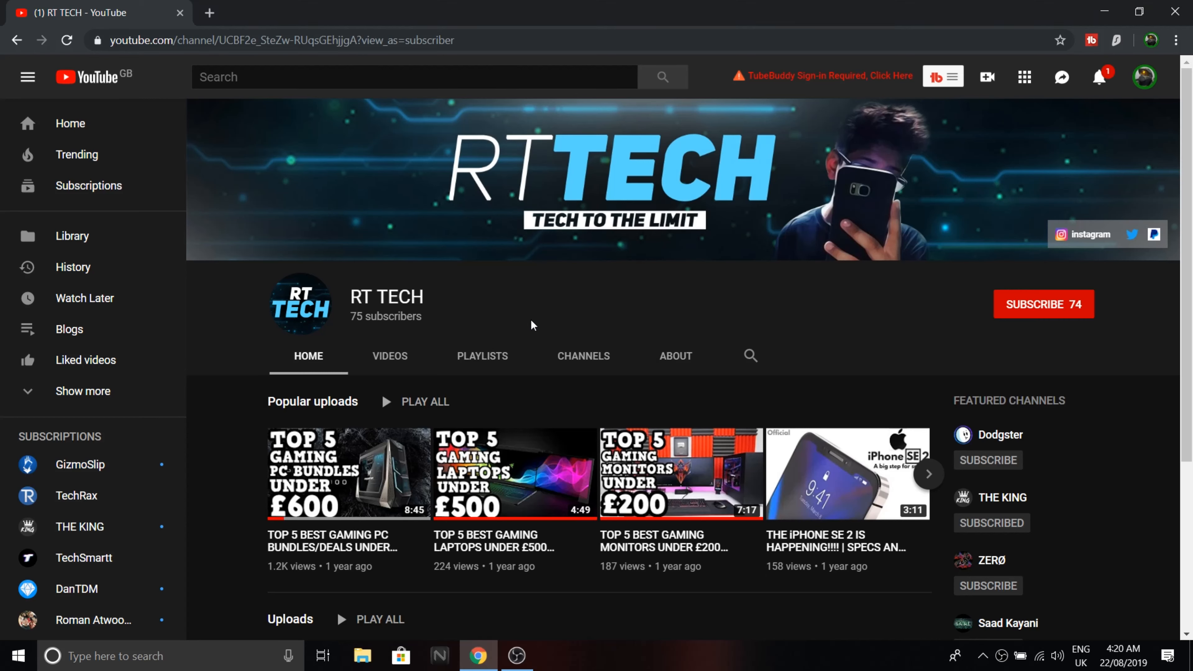
mouse_move(538, 285)
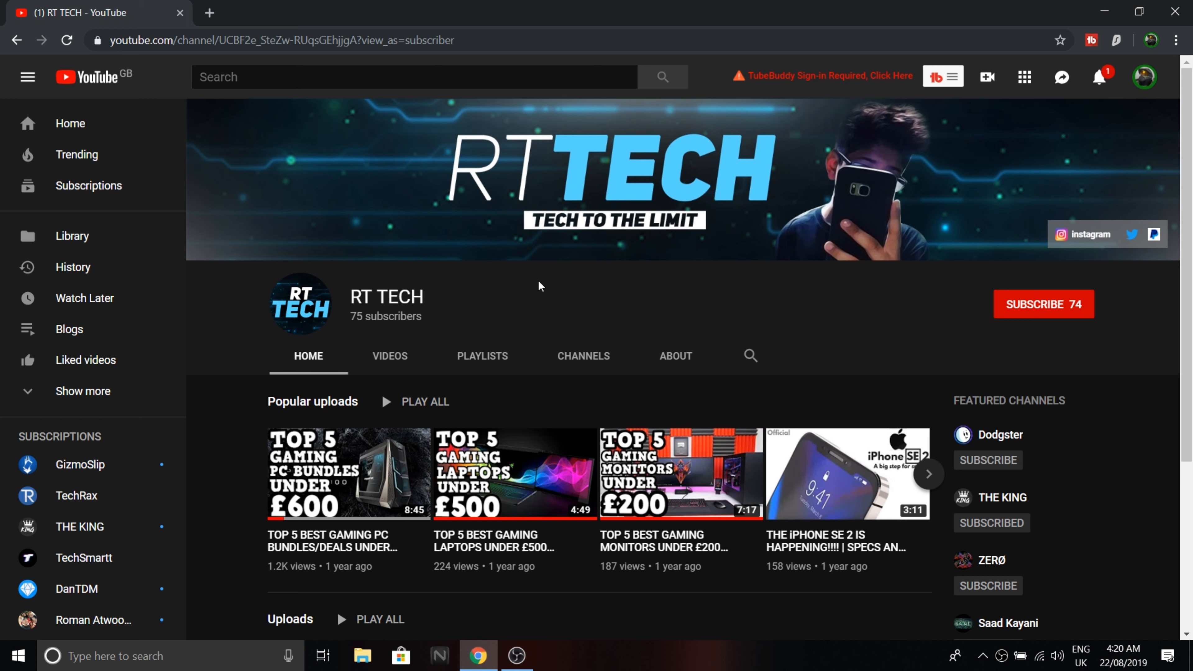
mouse_move(545, 289)
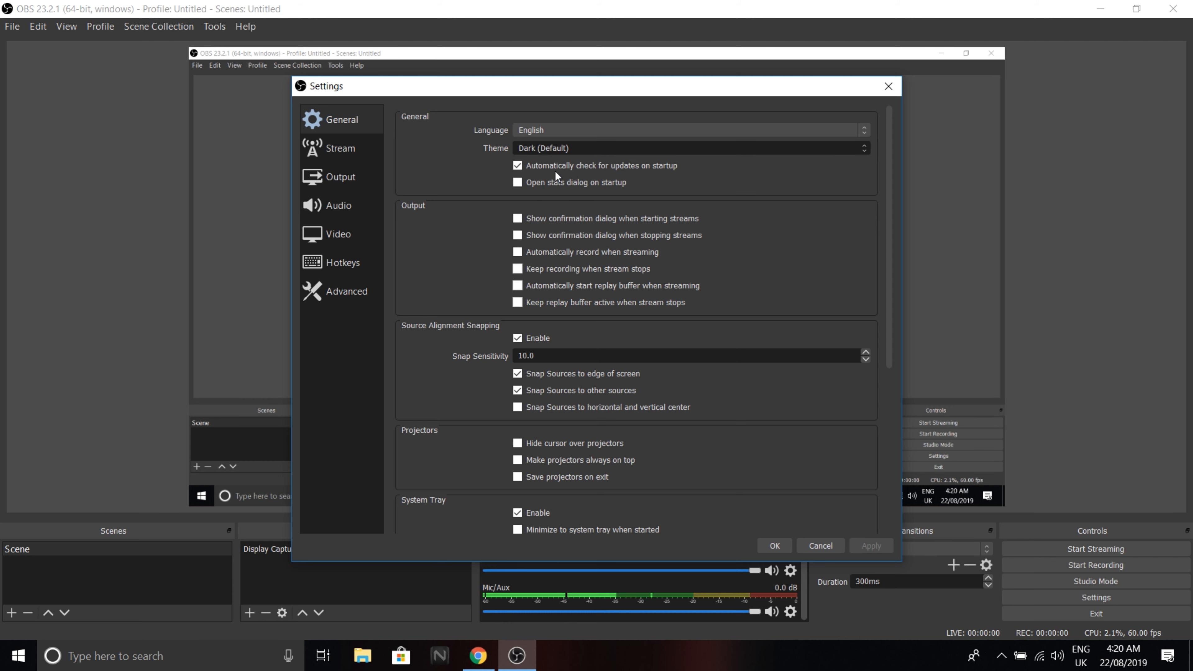
Step: Show the Stream settings page with Twitch kept as the streaming service
left_click(339, 149)
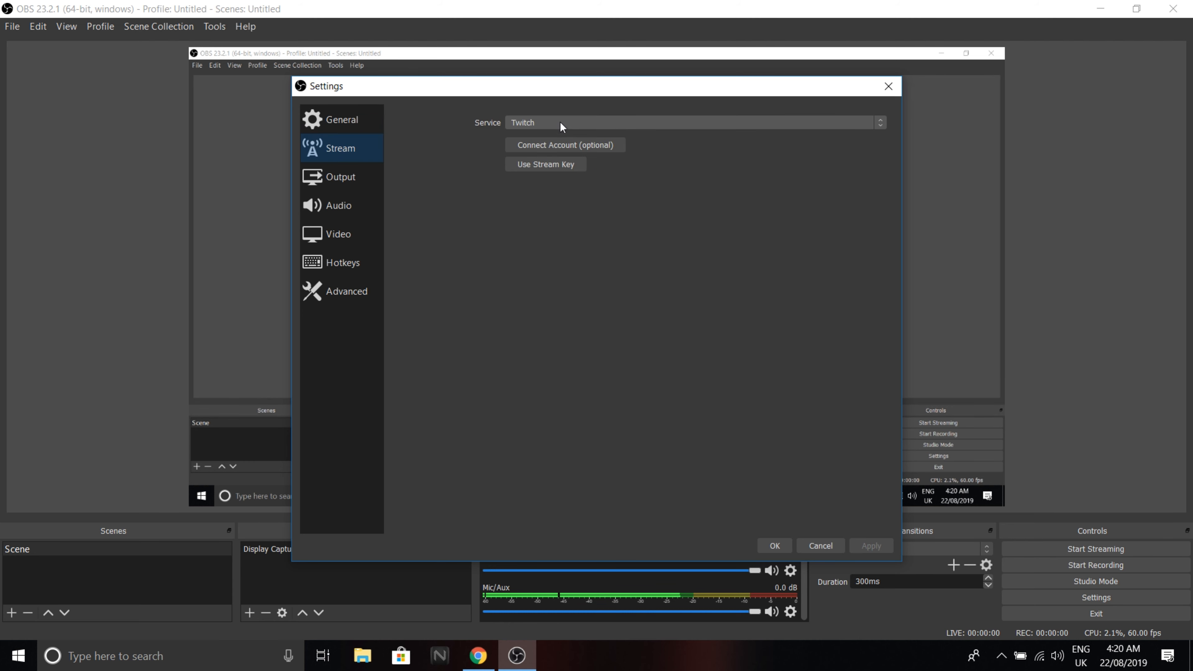
Step: On the Output page keep 320 audio bitrate and Lossless quality, and enable file names without spaces
left_click(339, 177)
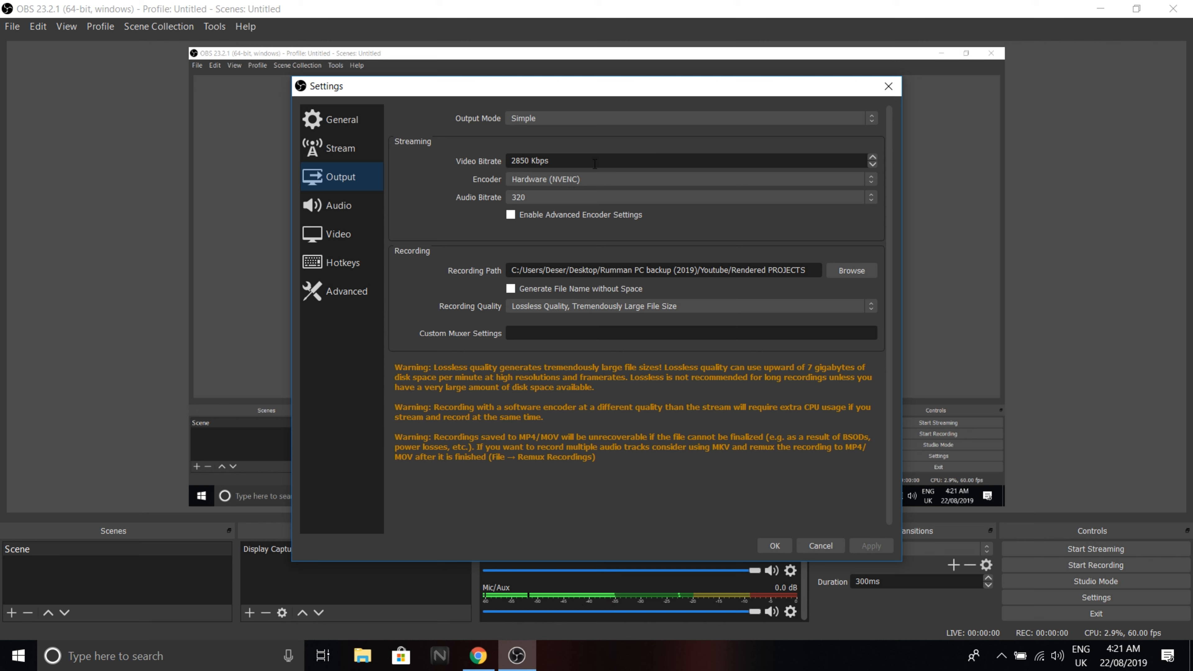
mouse_move(825, 277)
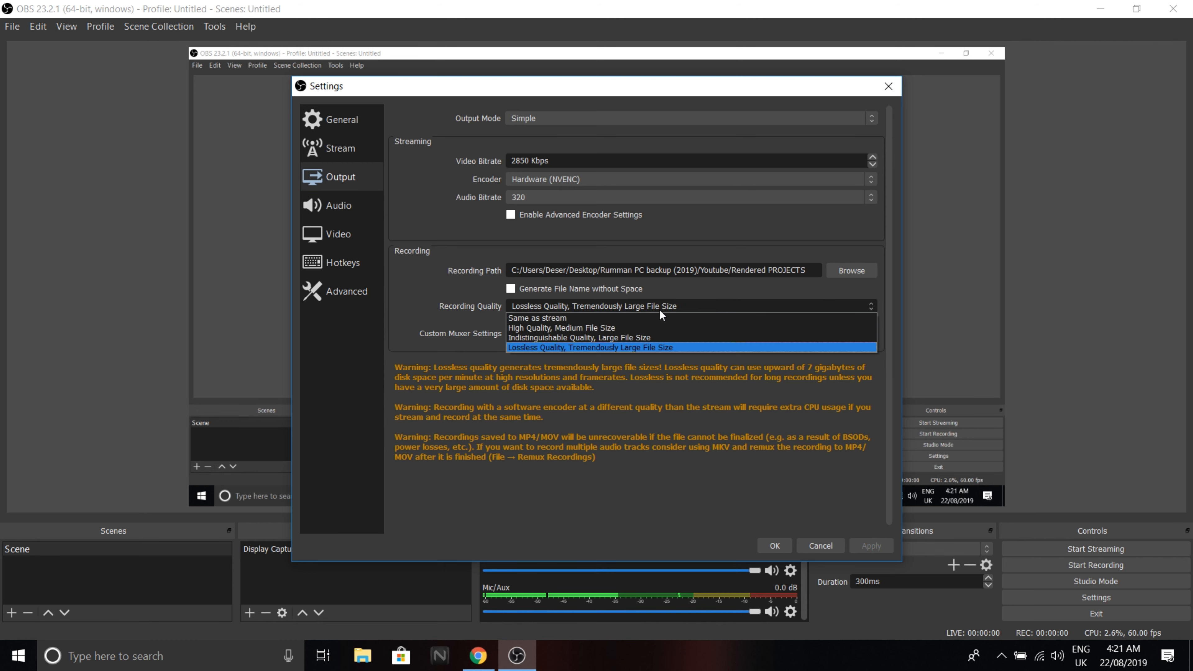
mouse_move(609, 350)
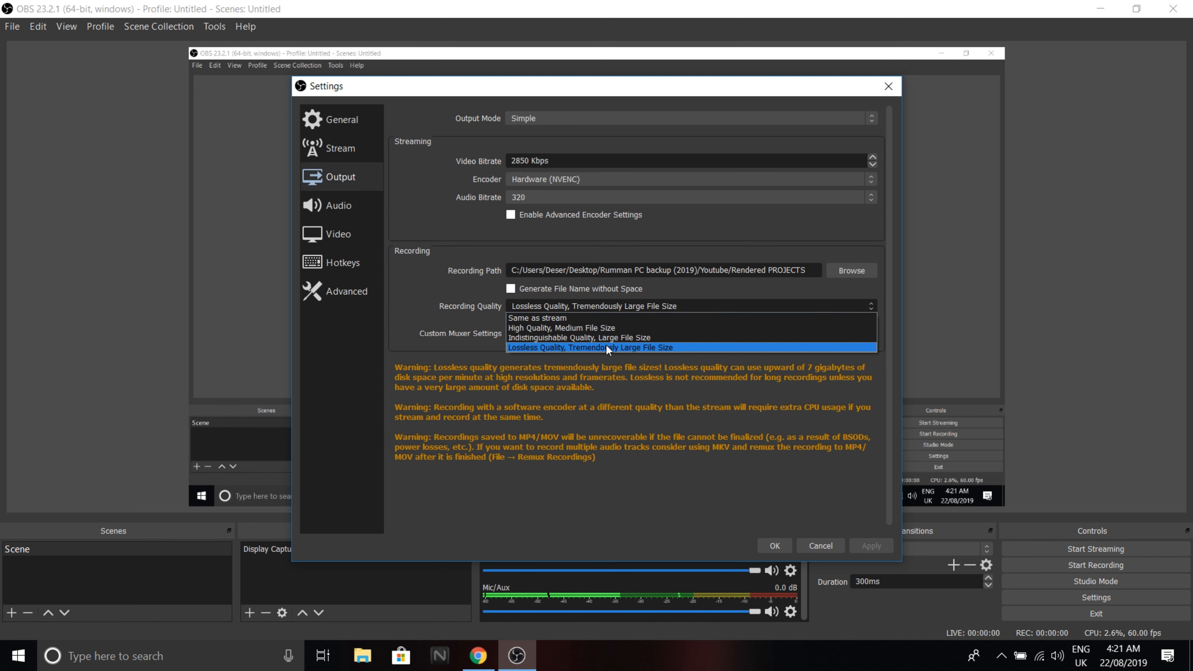
mouse_move(669, 348)
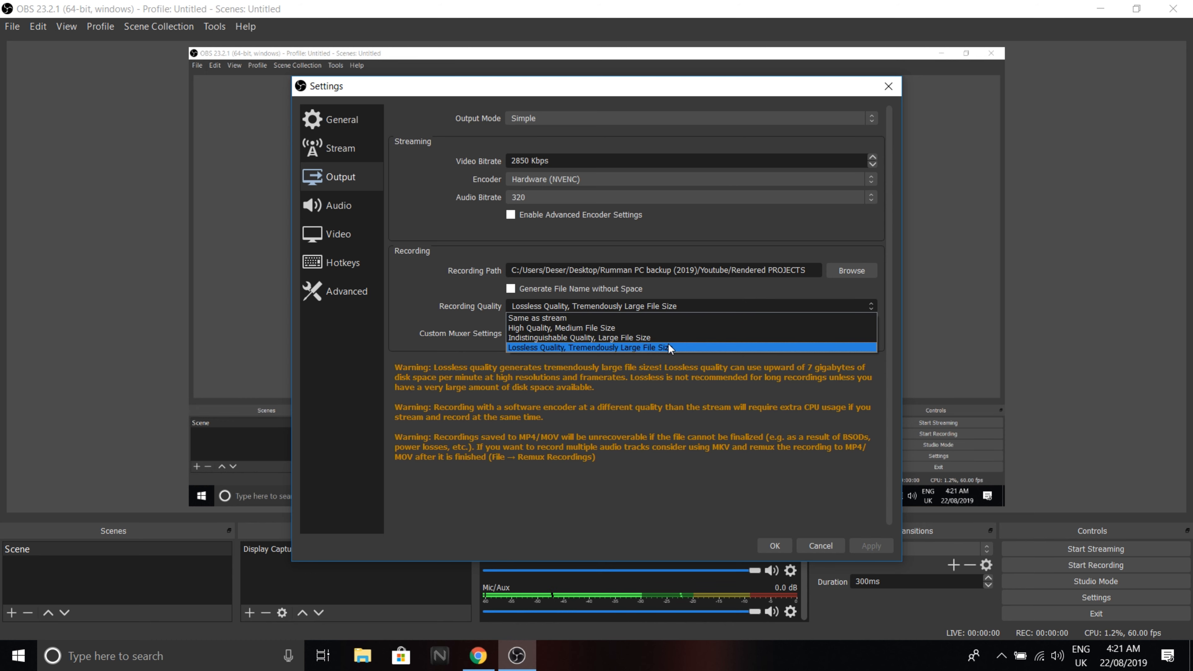
left_click(588, 348)
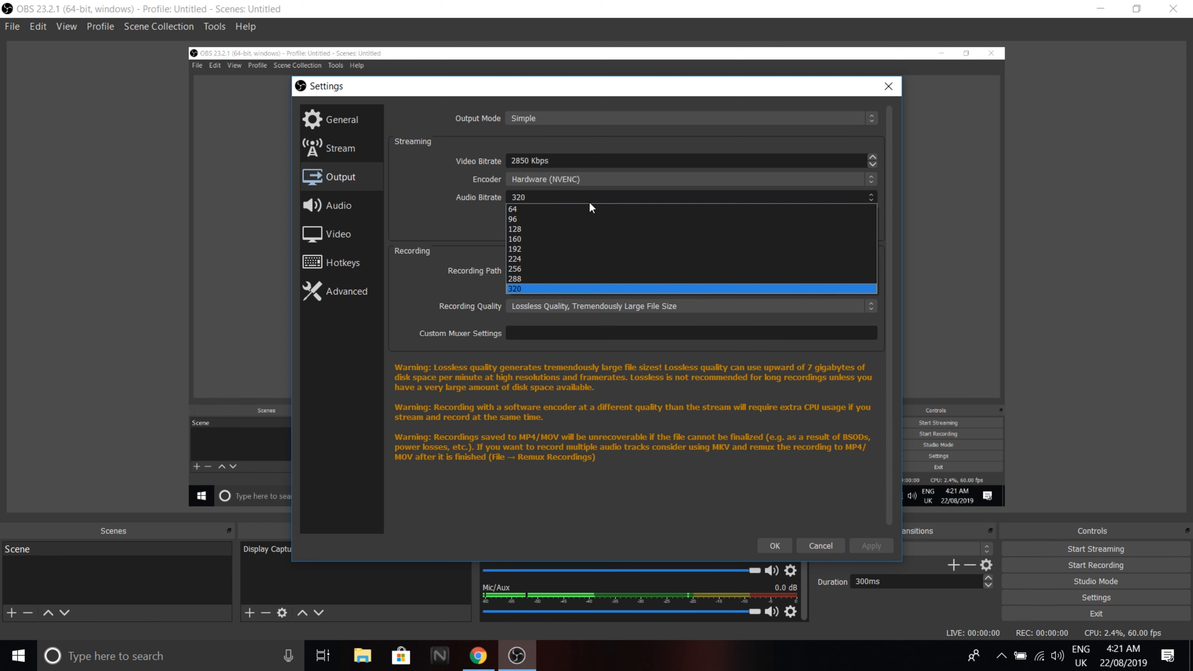
left_click(579, 288)
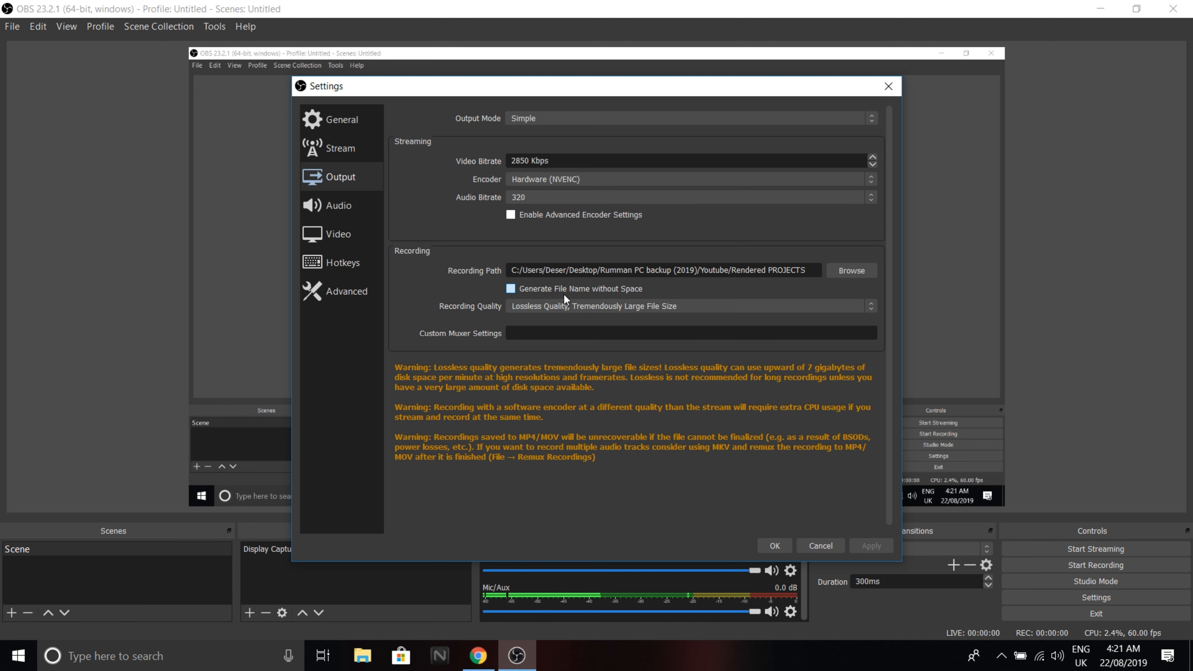
left_click(510, 288)
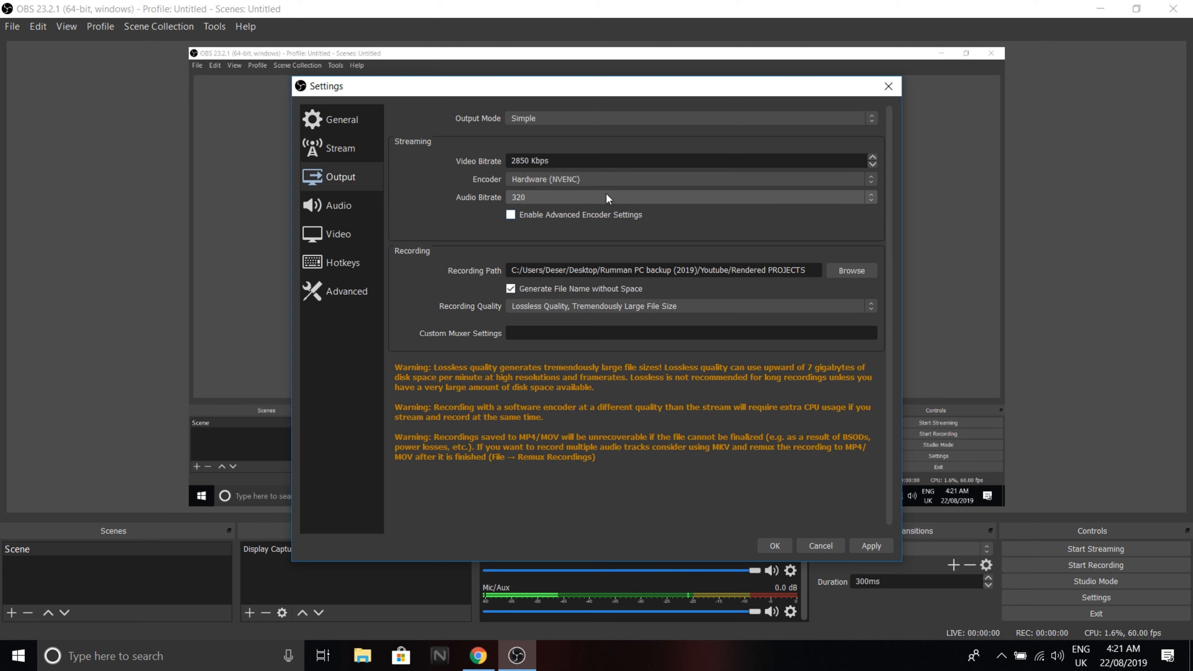
mouse_move(552, 204)
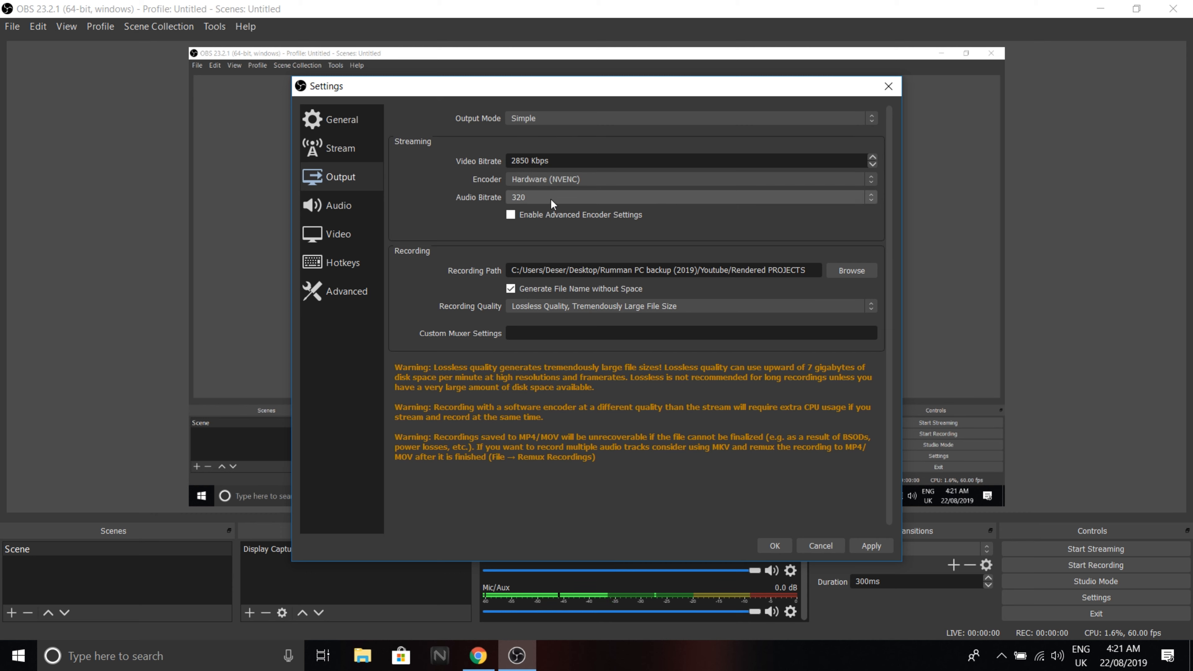
mouse_move(682, 216)
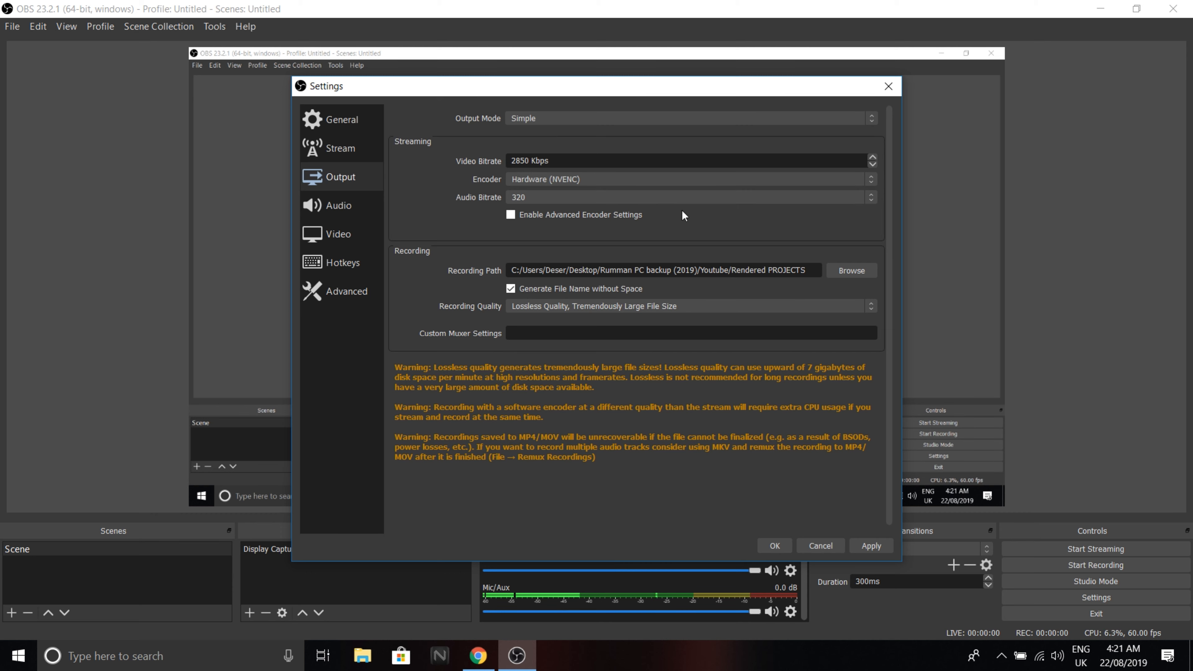
Step: On the Audio page keep the 48khz sample rate with stereo channels
left_click(339, 206)
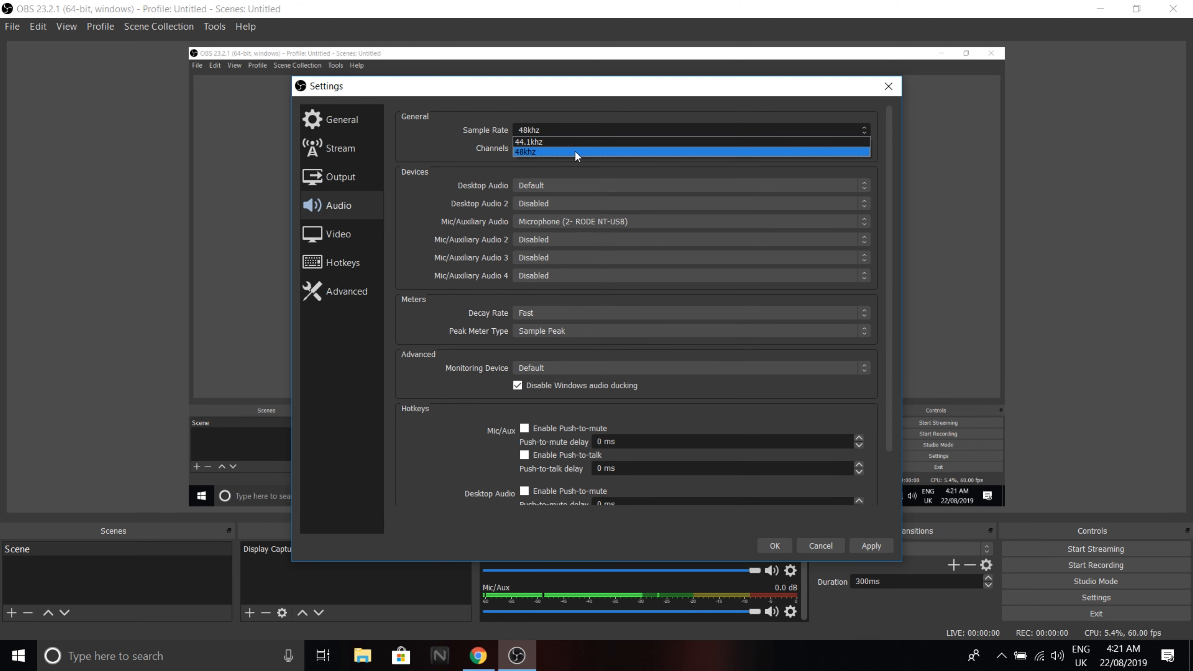
left_click(574, 152)
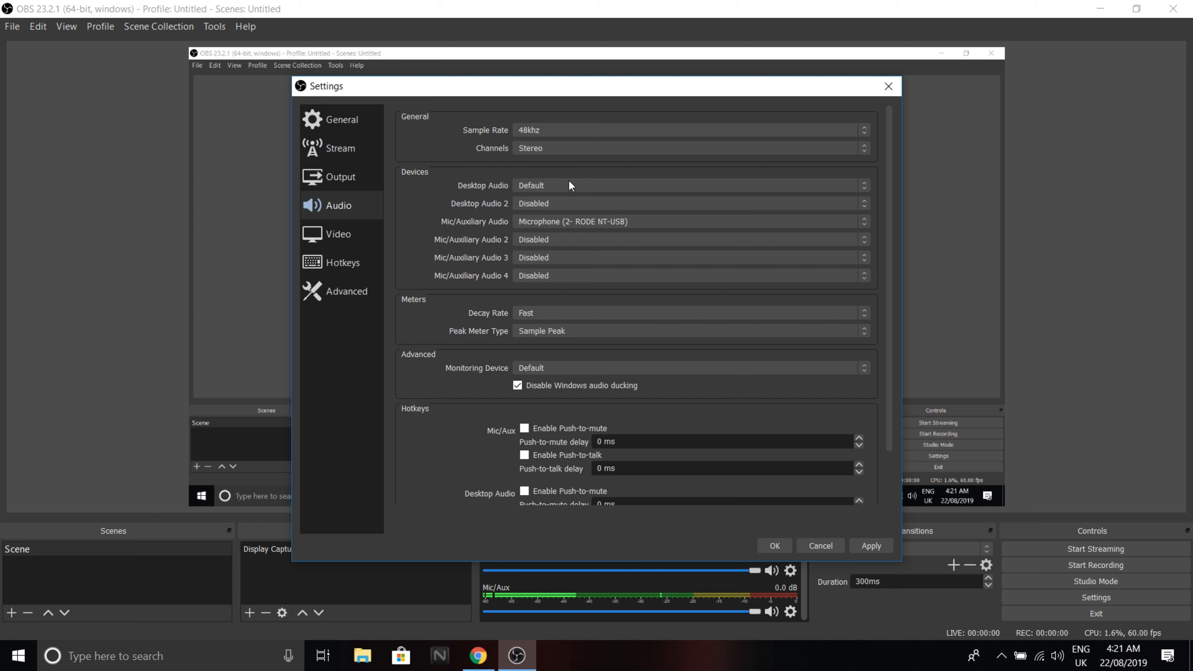
mouse_move(595, 177)
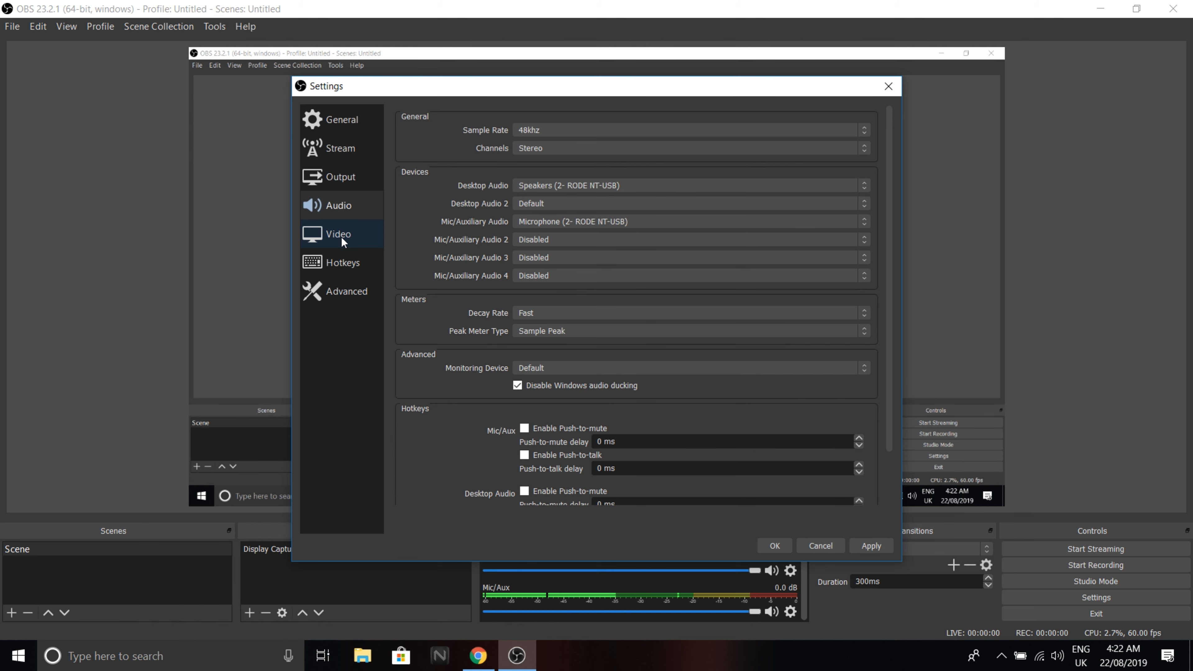
Step: Review the Video (1920x1080, 60 fps), Hotkeys, Advanced, Output and Stream pages without changes
left_click(338, 234)
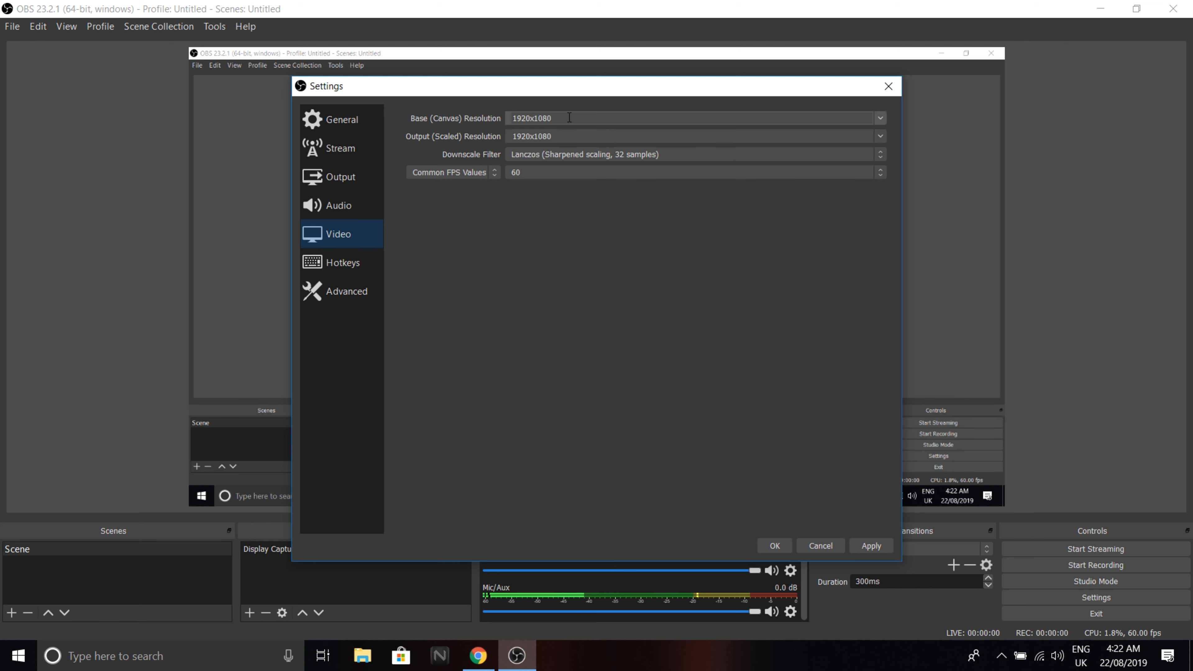
mouse_move(535, 173)
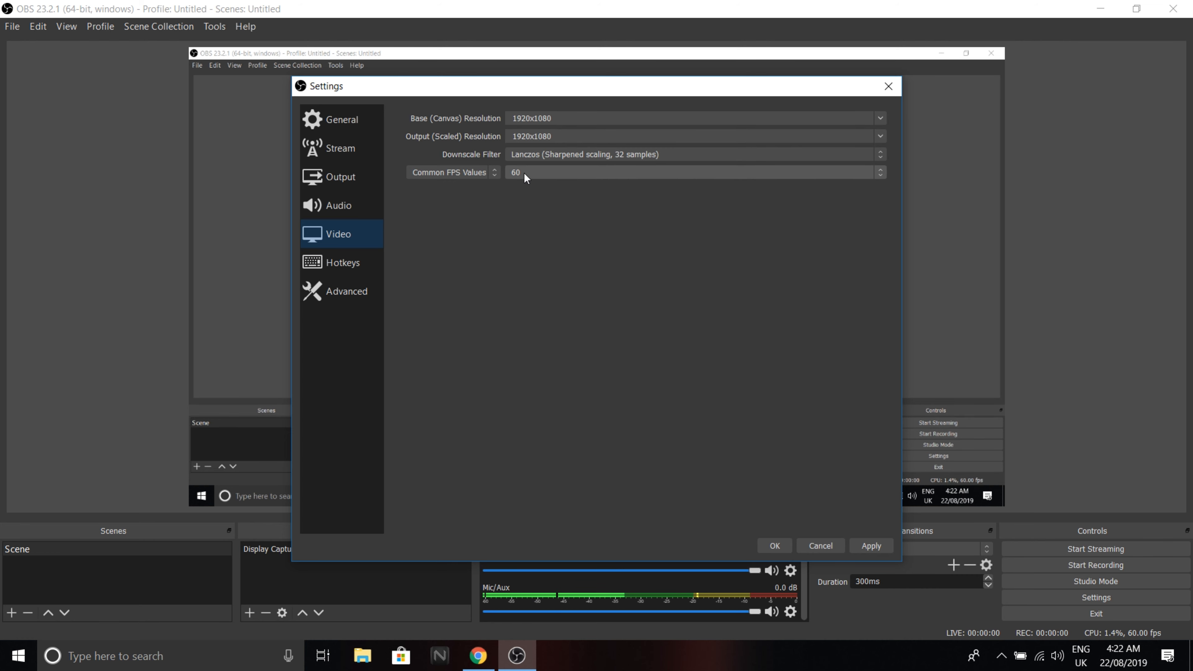
left_click(340, 261)
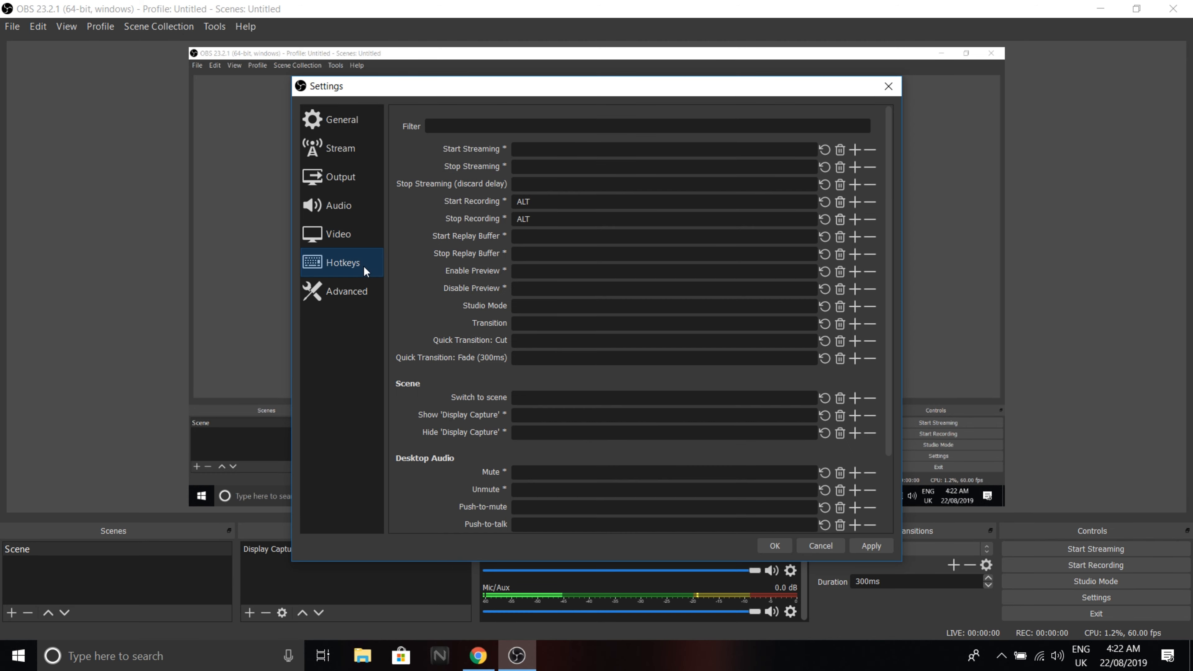
mouse_move(346, 291)
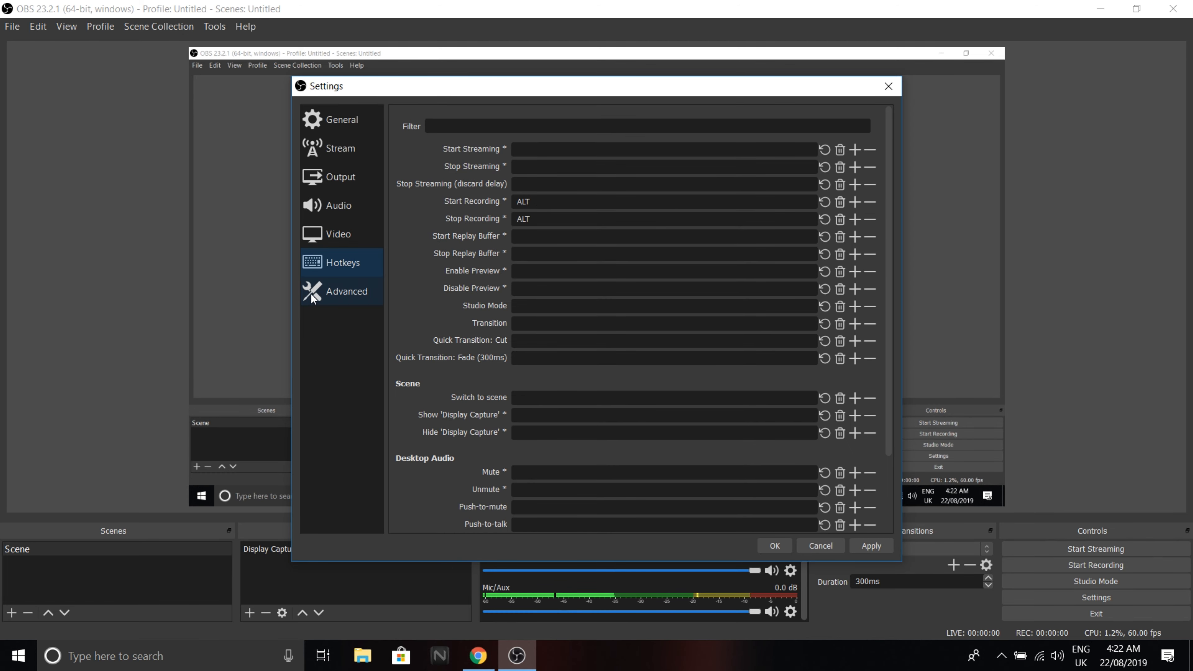
left_click(346, 291)
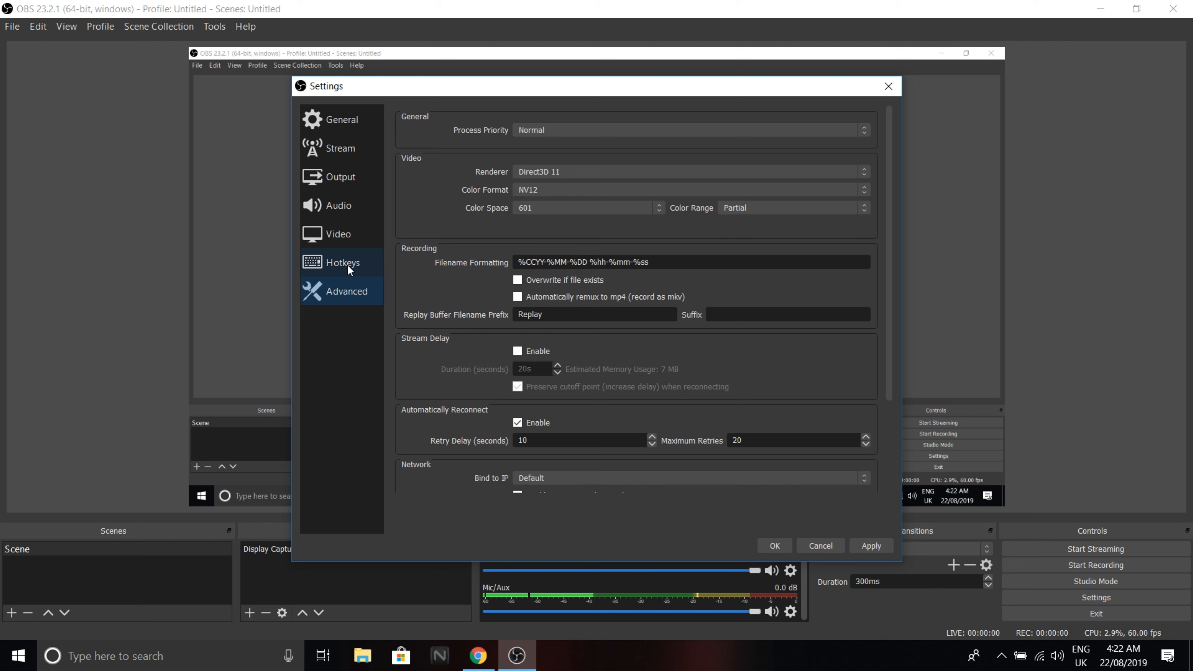
left_click(340, 177)
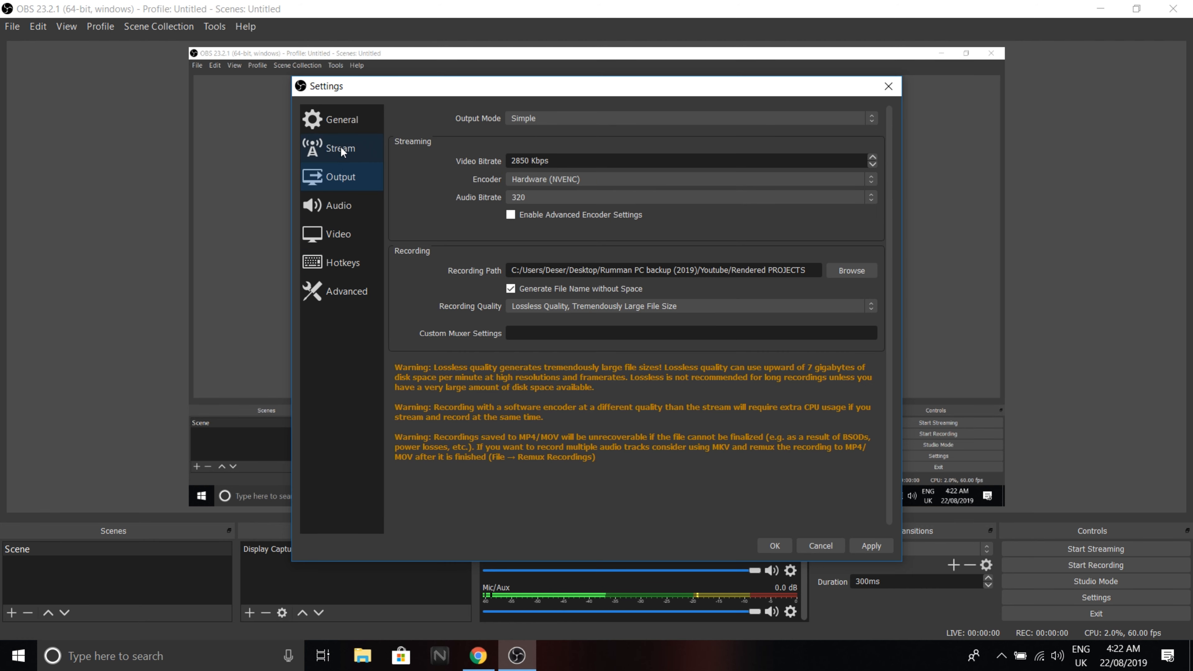
left_click(341, 119)
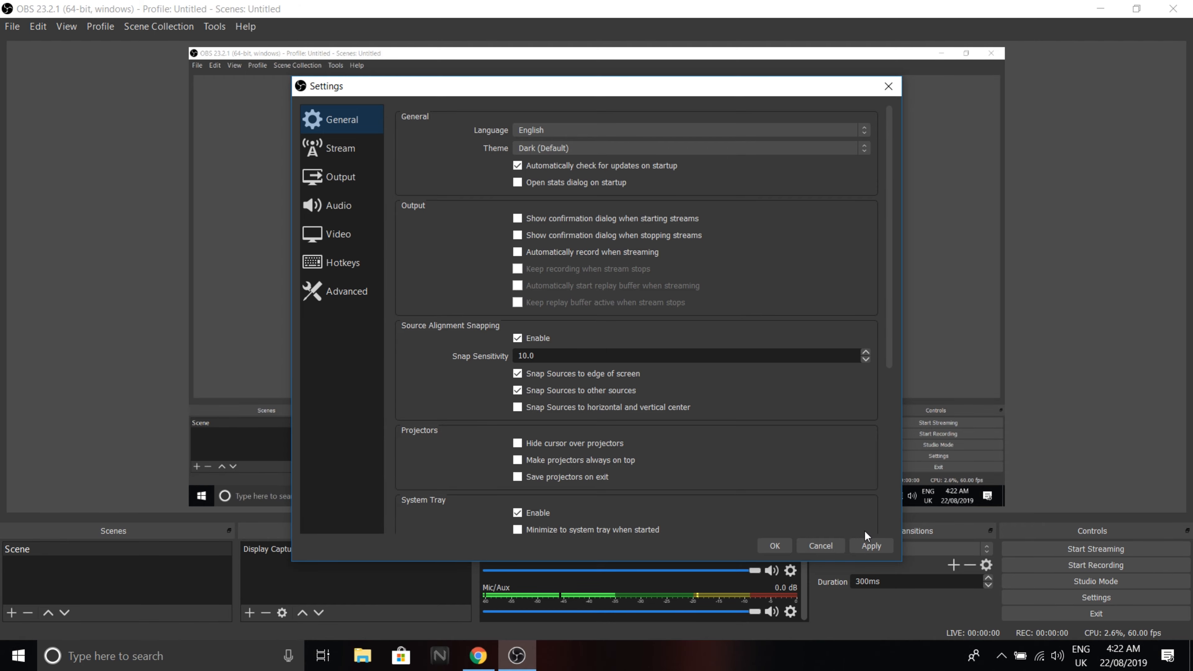
mouse_move(820, 546)
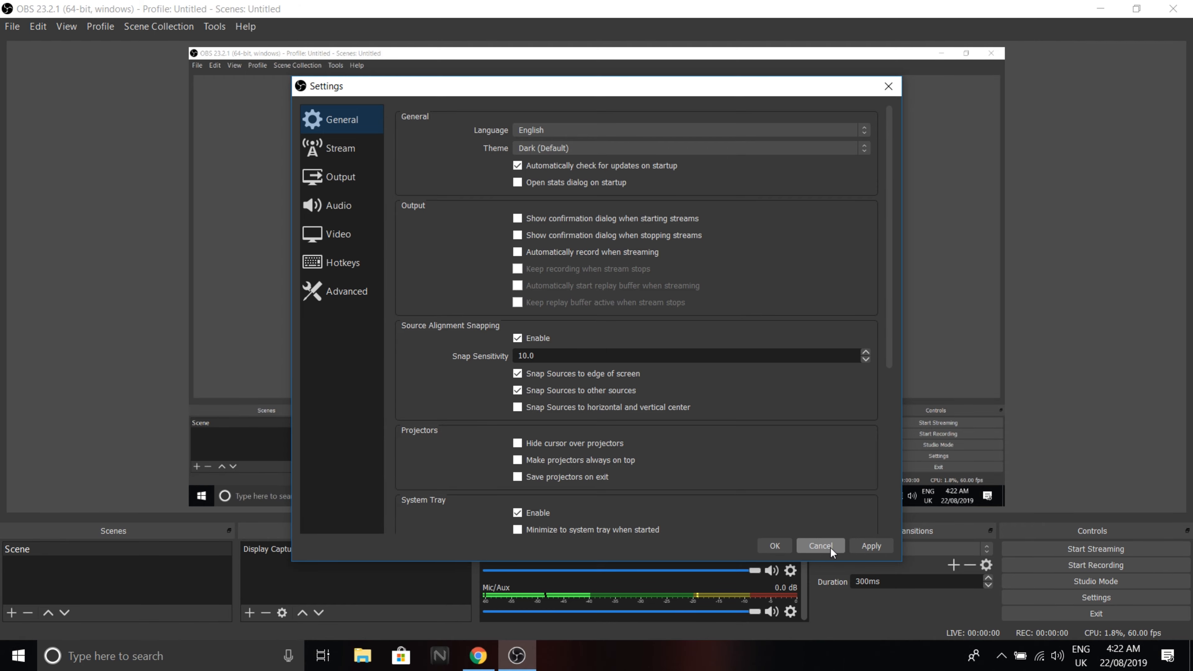